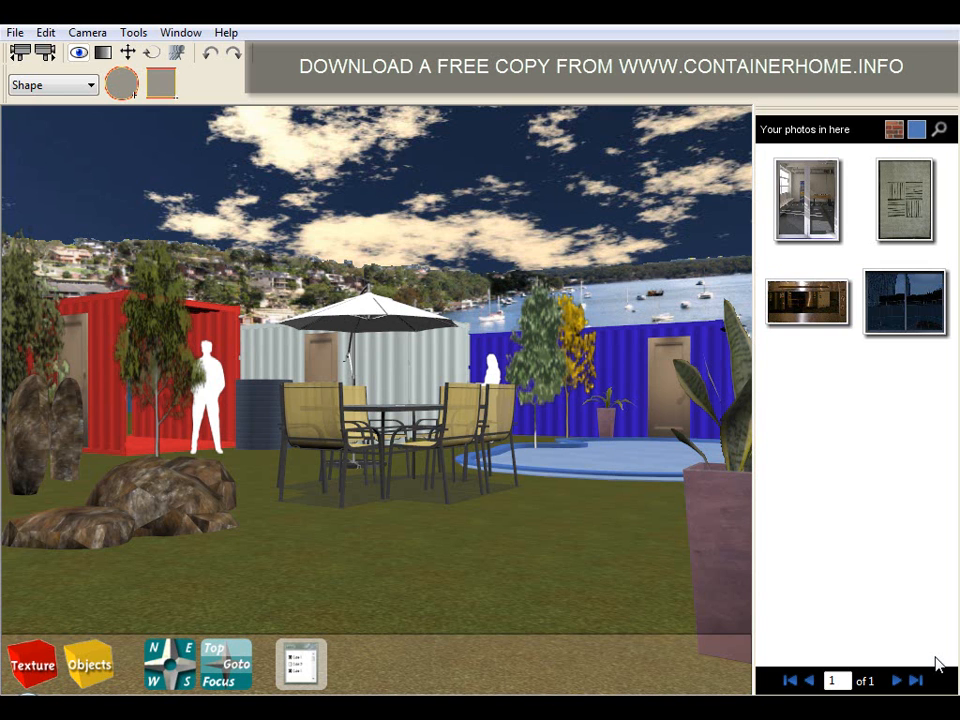
mouse_move(405, 455)
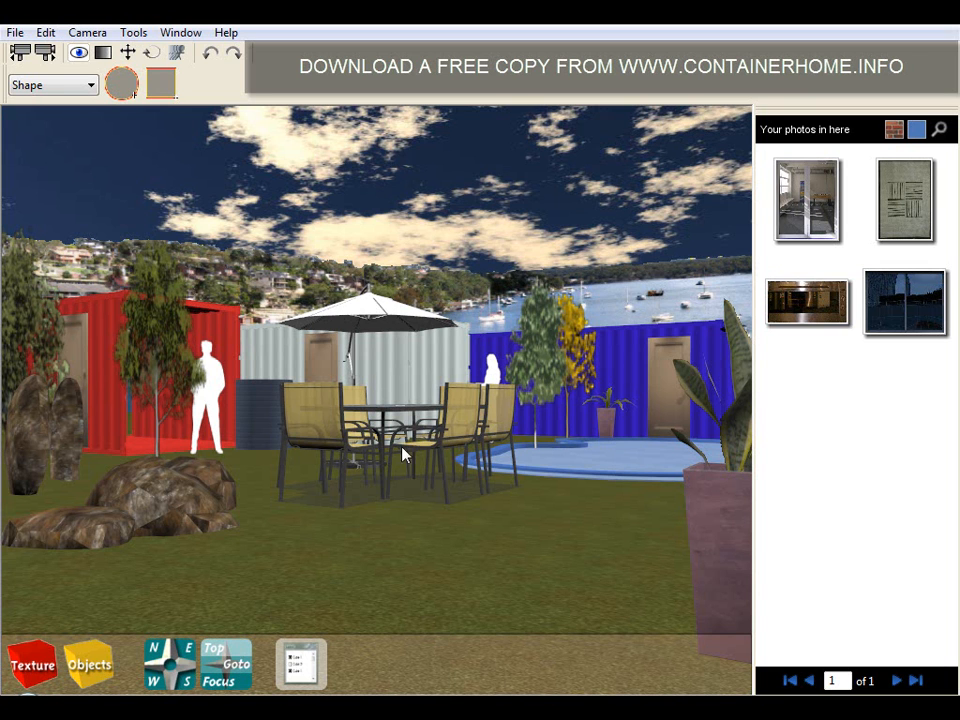
Show the 'Container home modules' library category and place a 10 ft container module on the site.
click(20, 52)
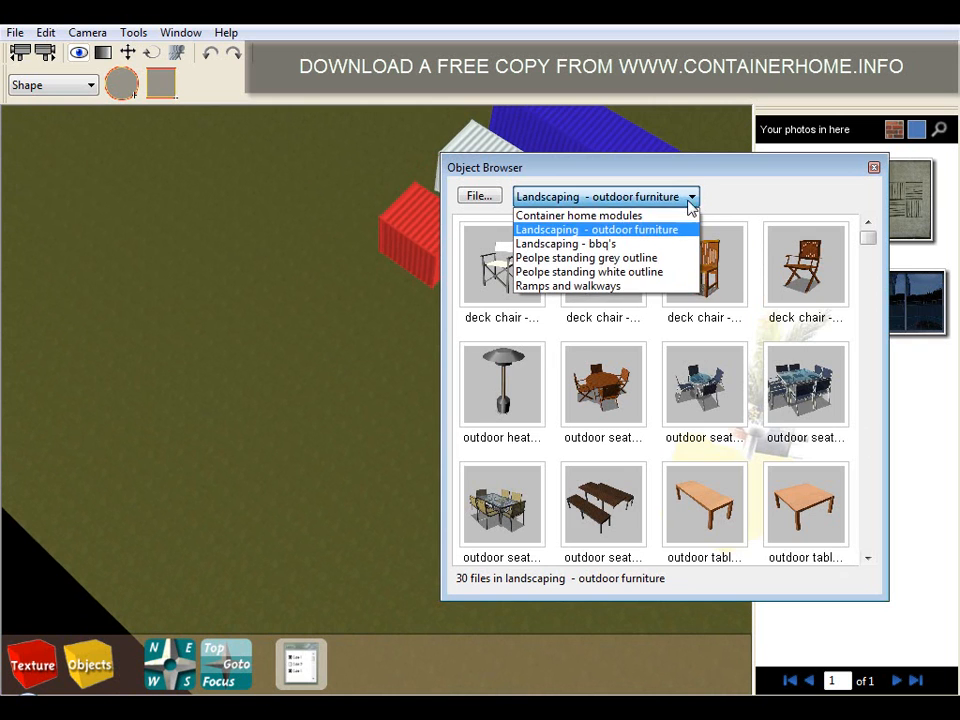
click(578, 215)
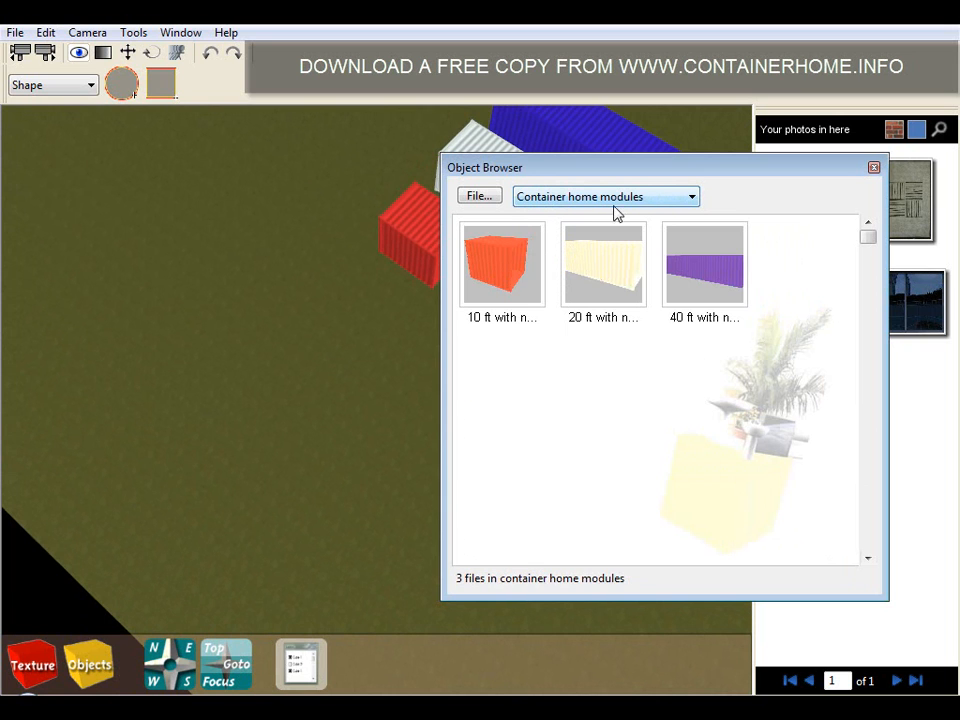
click(502, 262)
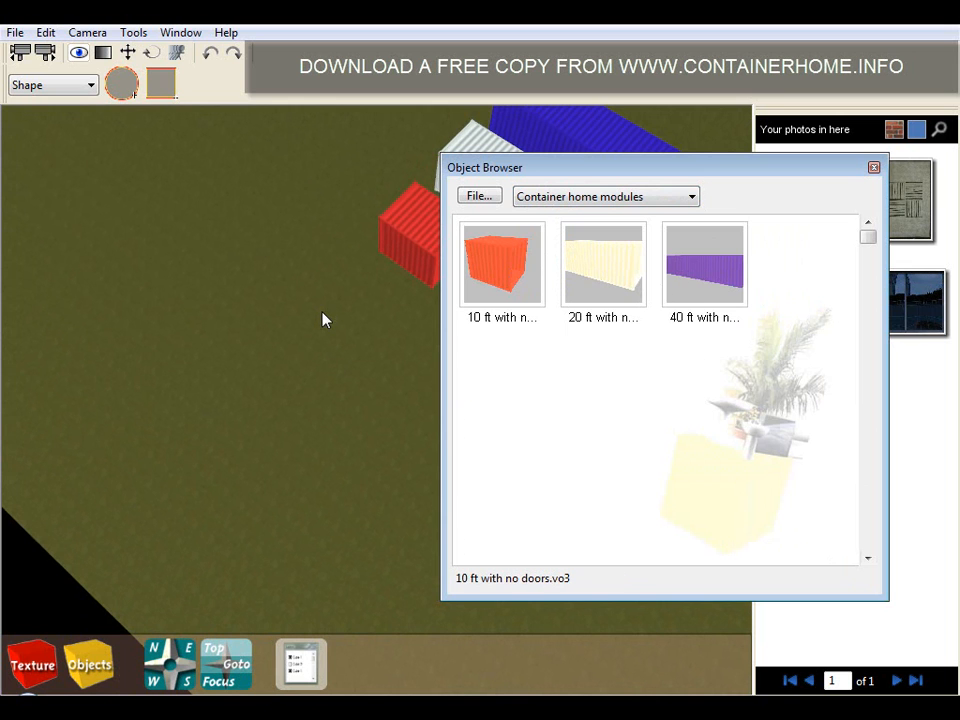
mouse_move(192, 292)
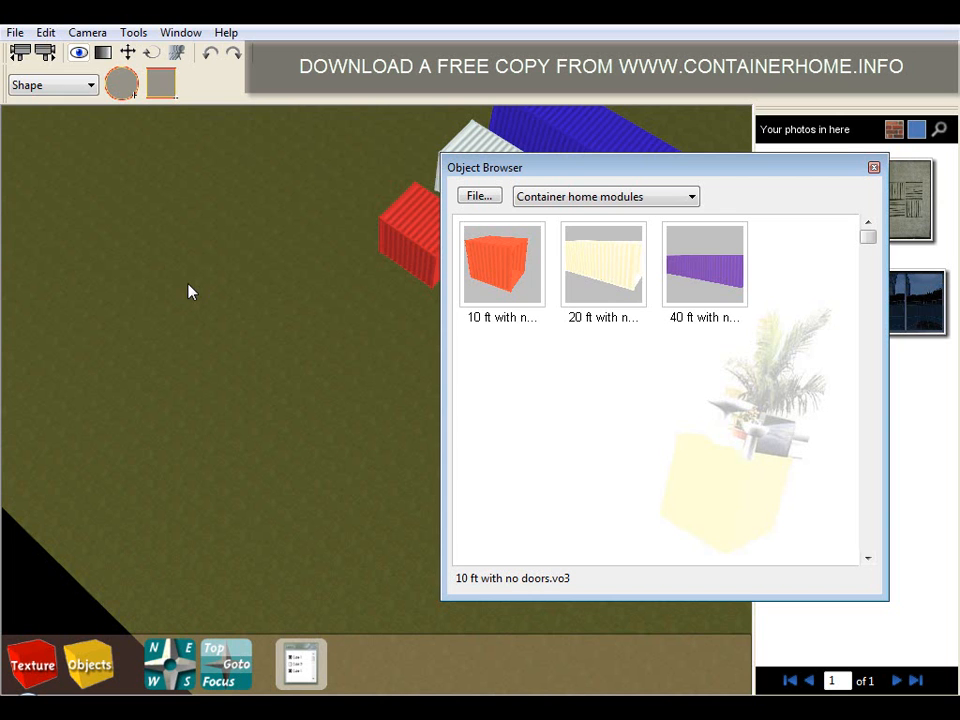
double_click(502, 263)
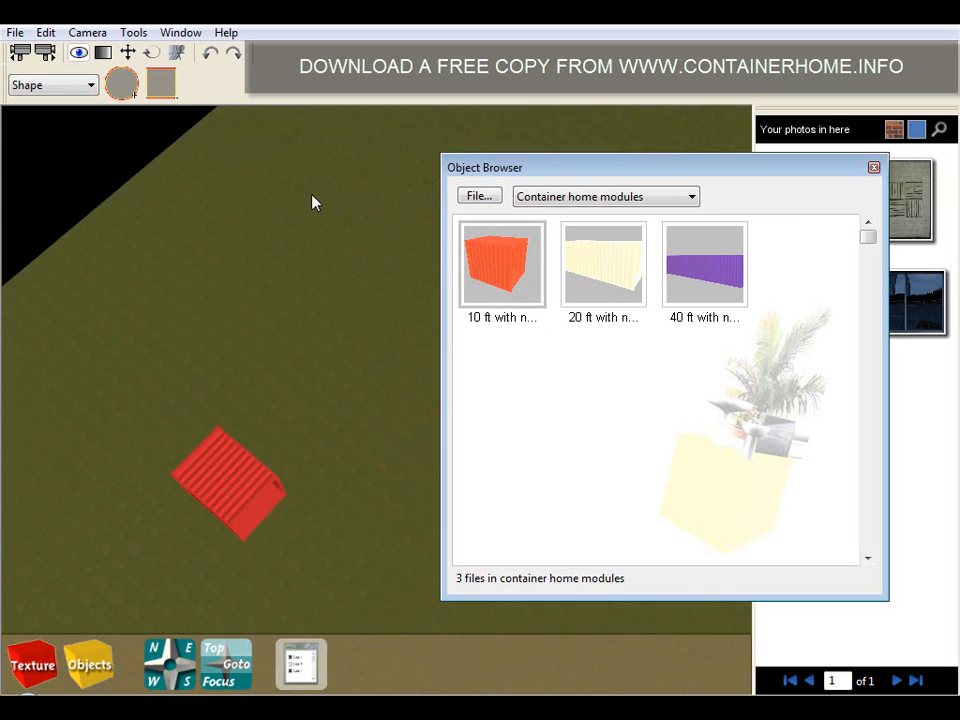
click(502, 263)
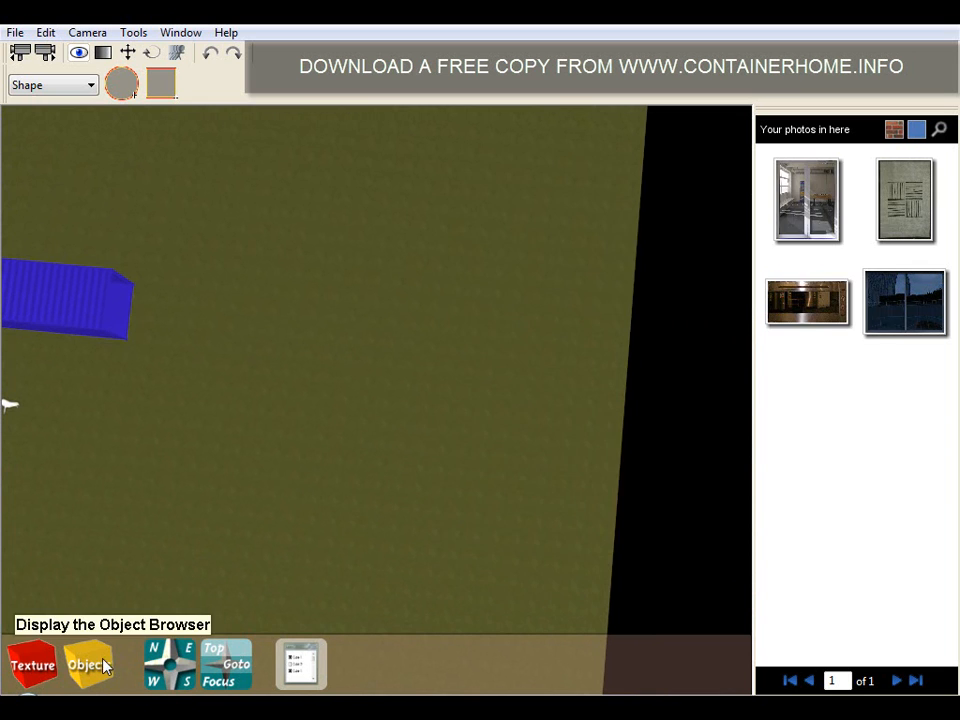
Add 20 ft modules and slide them flush side by side into one three-container ground block.
click(88, 664)
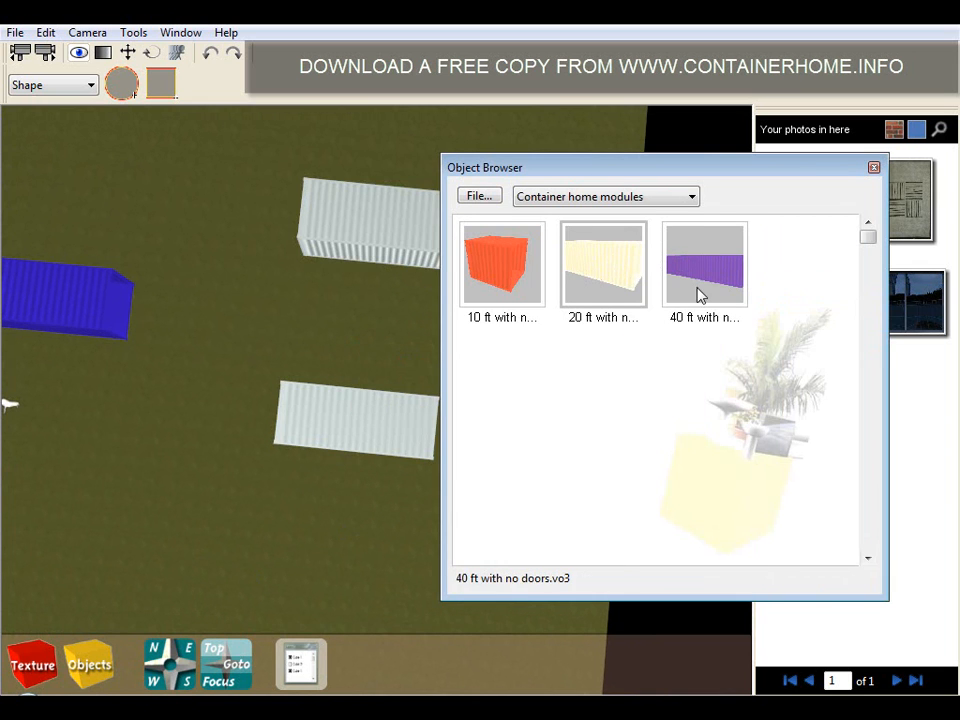
click(872, 167)
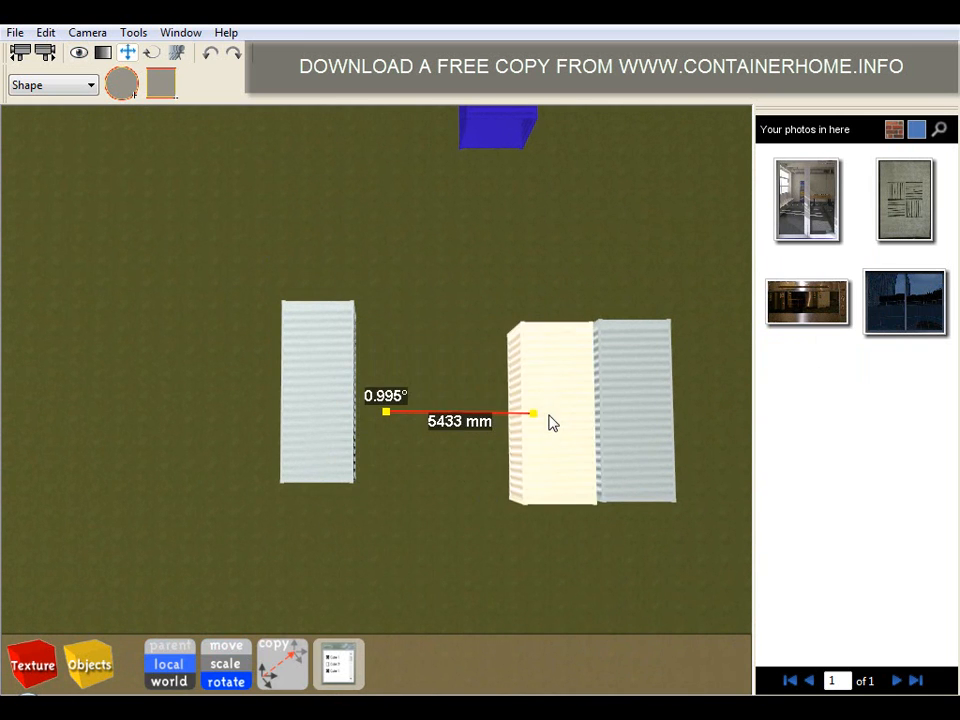
drag(535, 413, 390, 410)
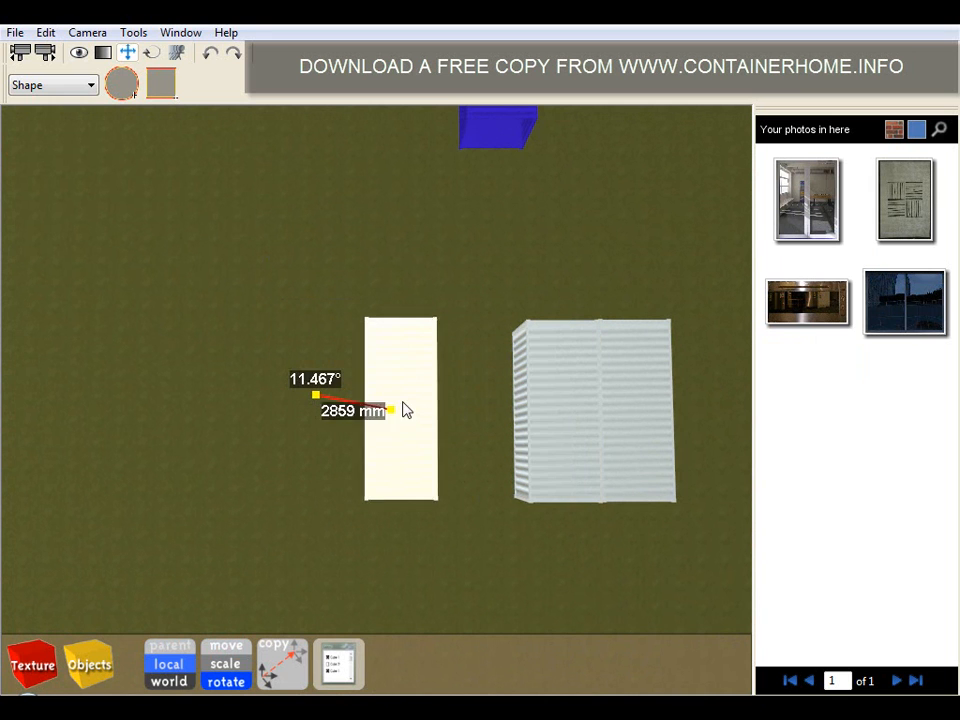
drag(390, 411, 490, 411)
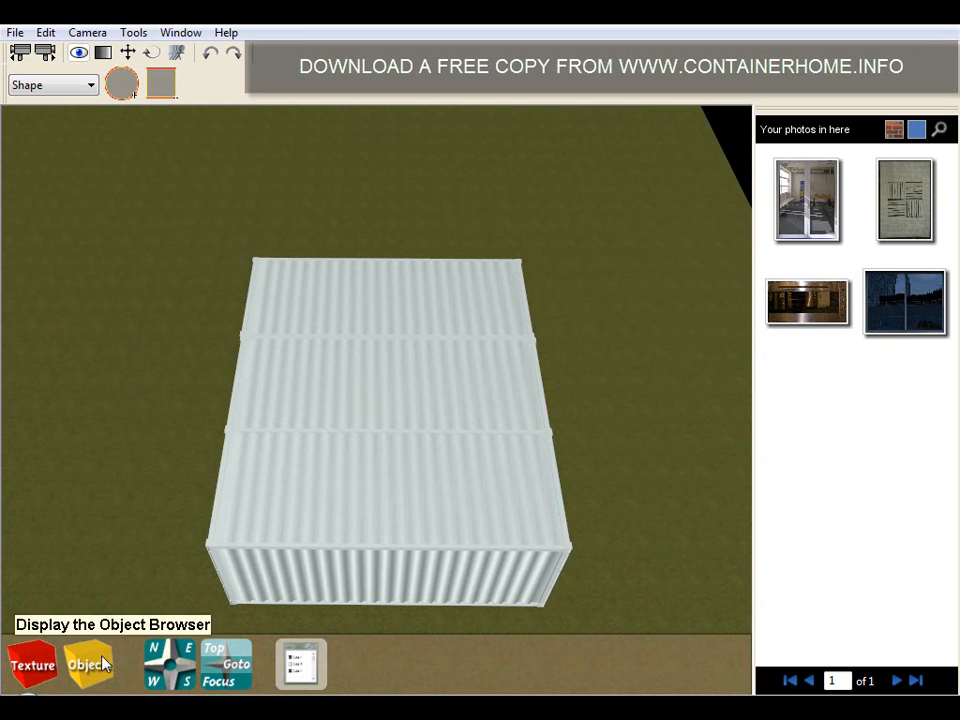
Add '20 ft with no doors' modules and drop them onto the ground row as an upper level.
click(88, 663)
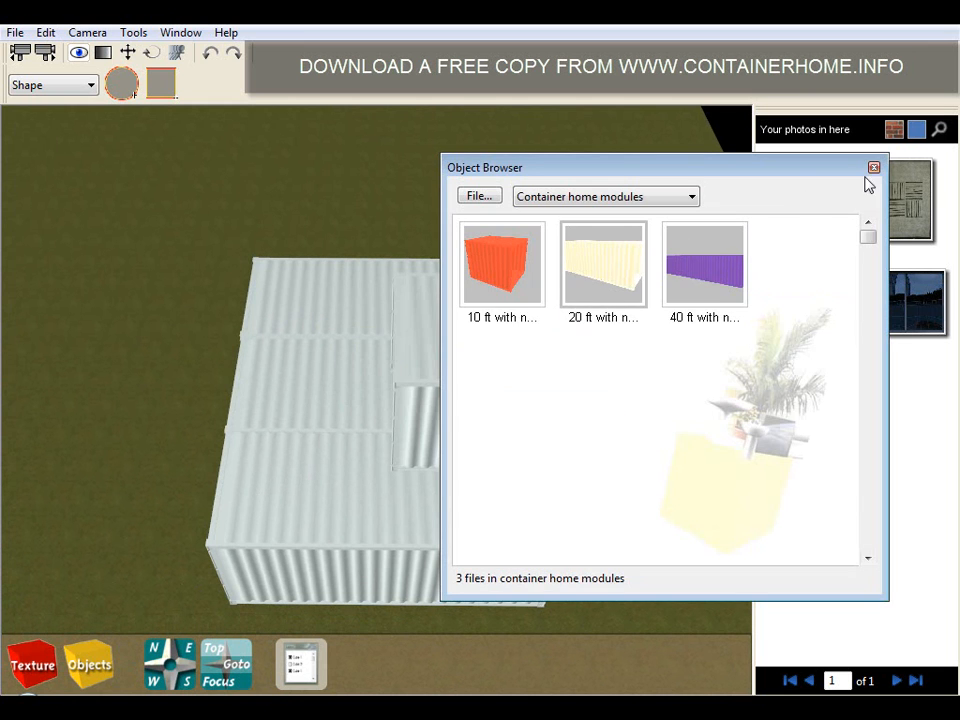
click(873, 167)
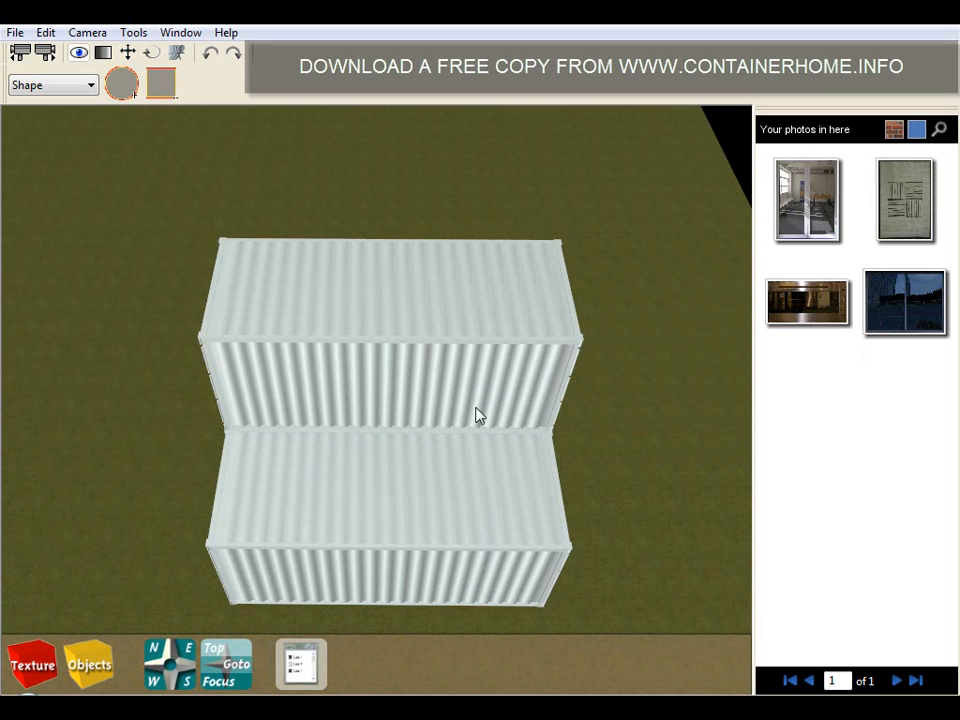
click(88, 663)
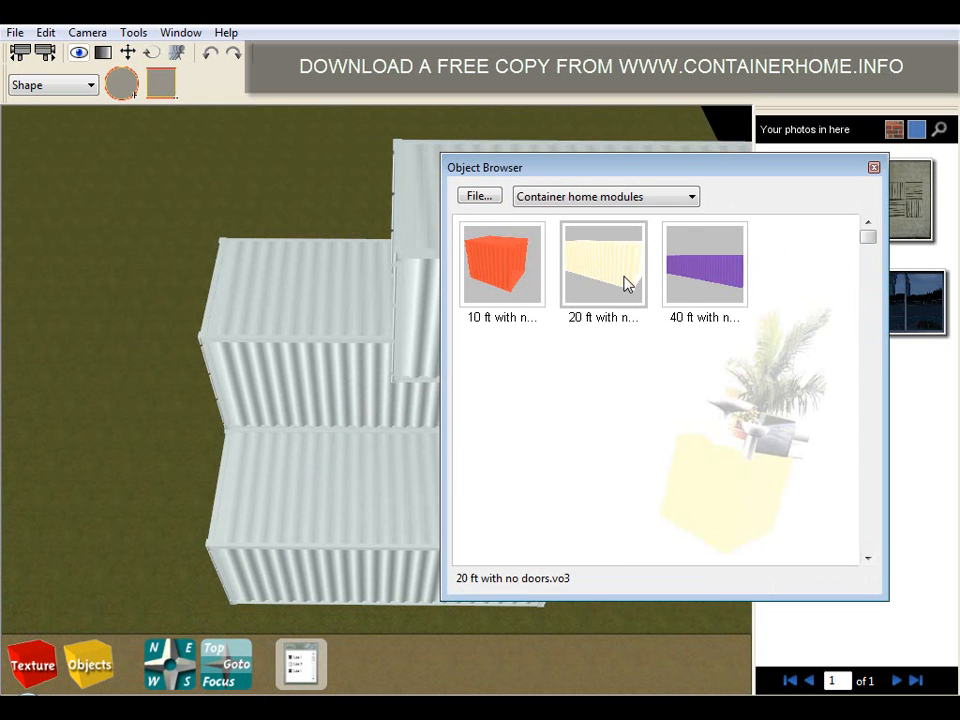
click(873, 167)
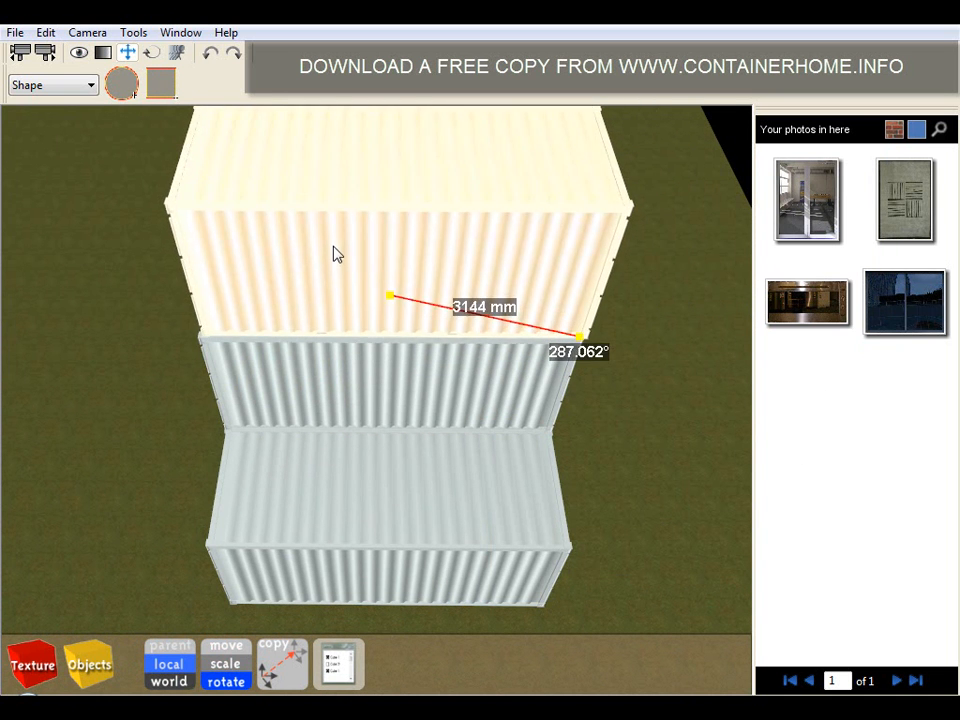
click(80, 53)
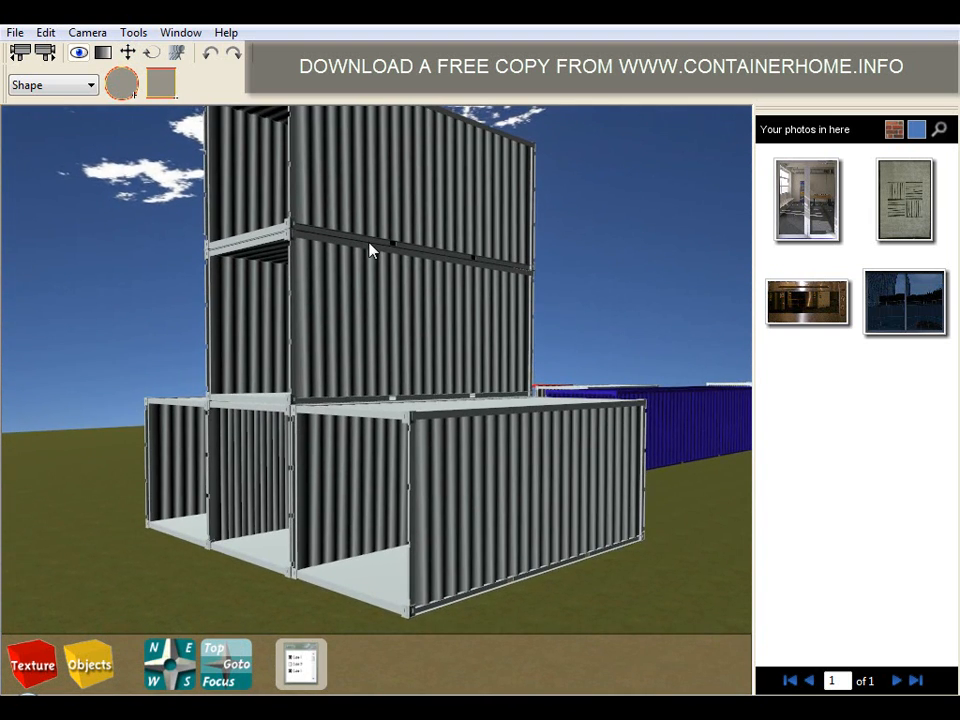
mouse_move(349, 310)
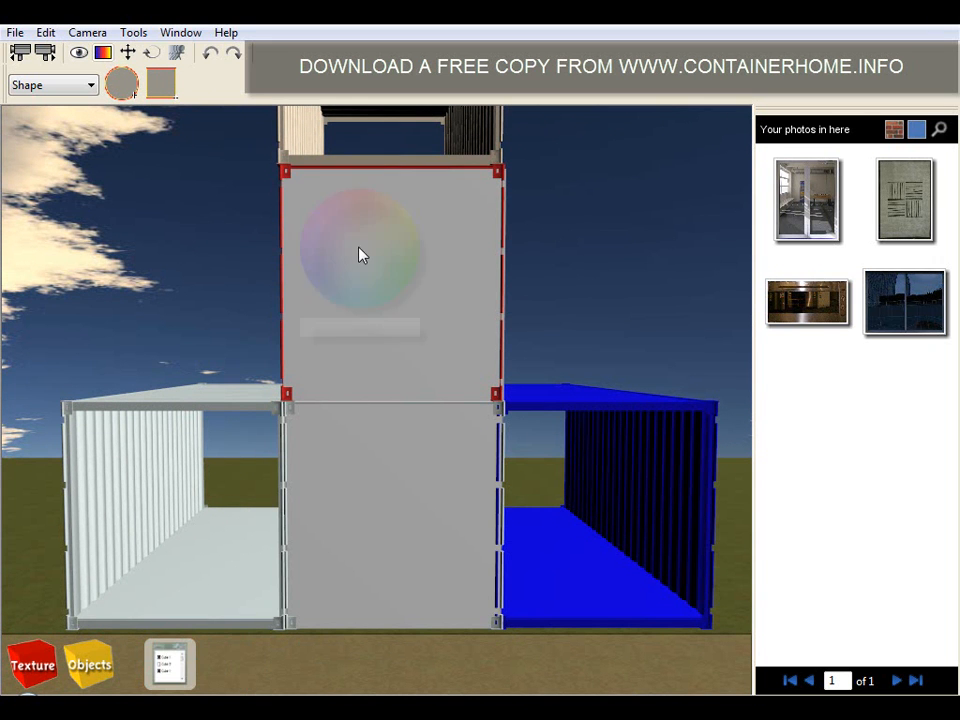
Pick a colour from the wheel to tint the upper container's end panel.
click(375, 263)
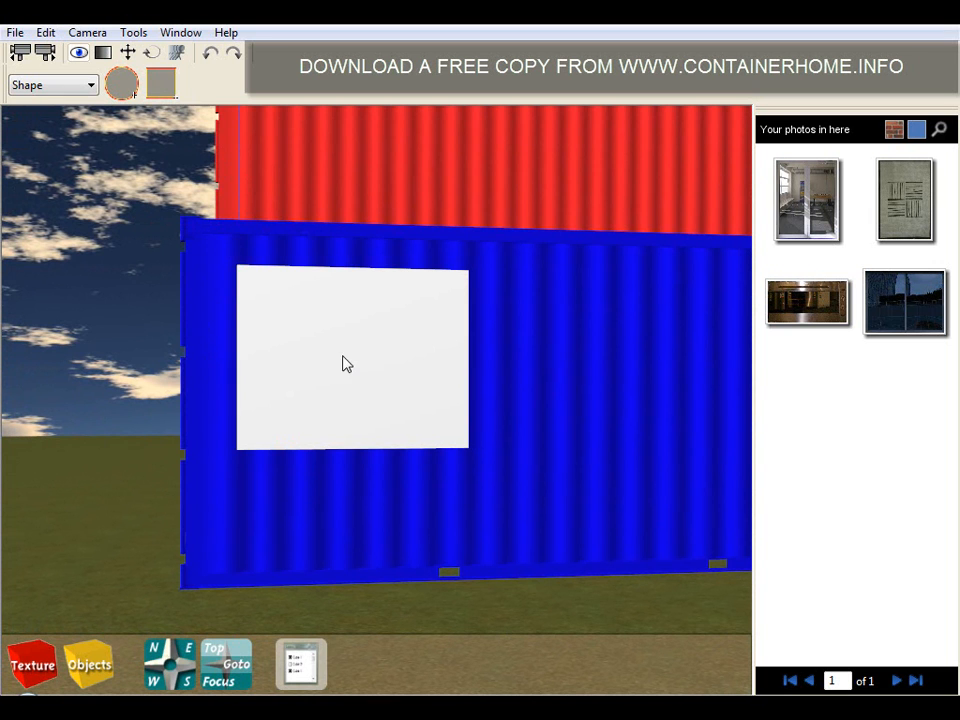
mouse_move(903, 300)
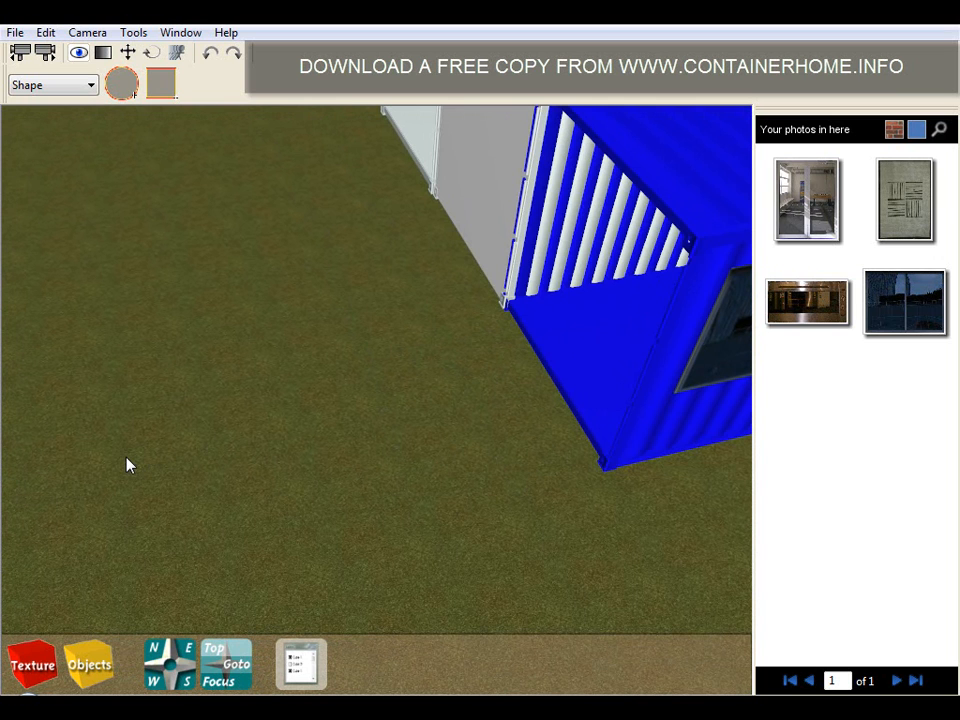
Add 'deck chair - style 1' from 'Landscaping - outdoor furniture' onto the lawn beside the blue container.
click(88, 663)
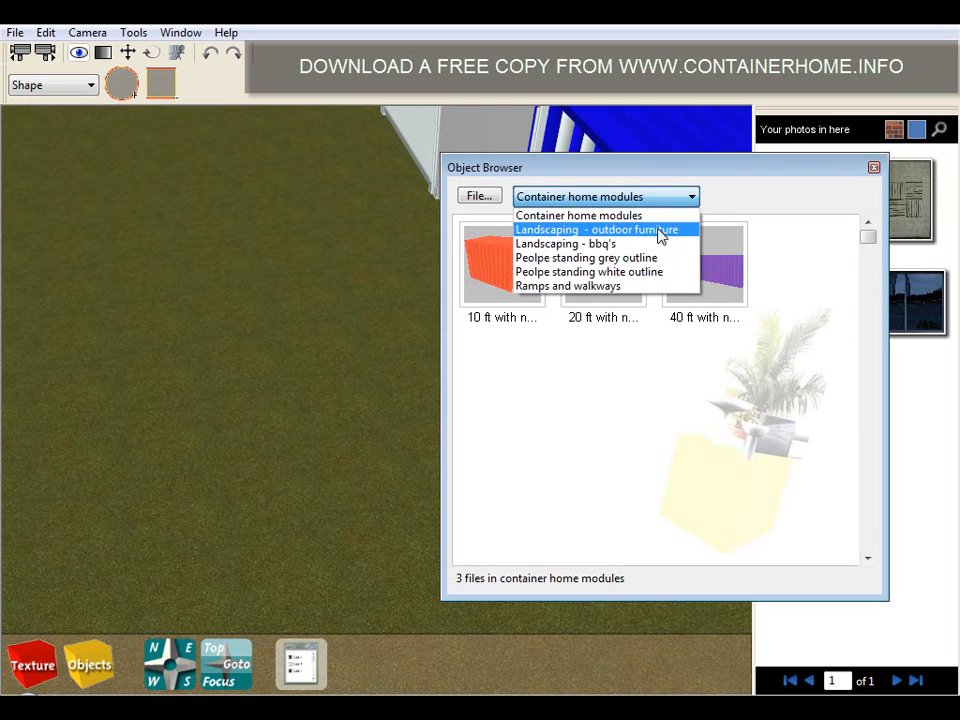
click(598, 229)
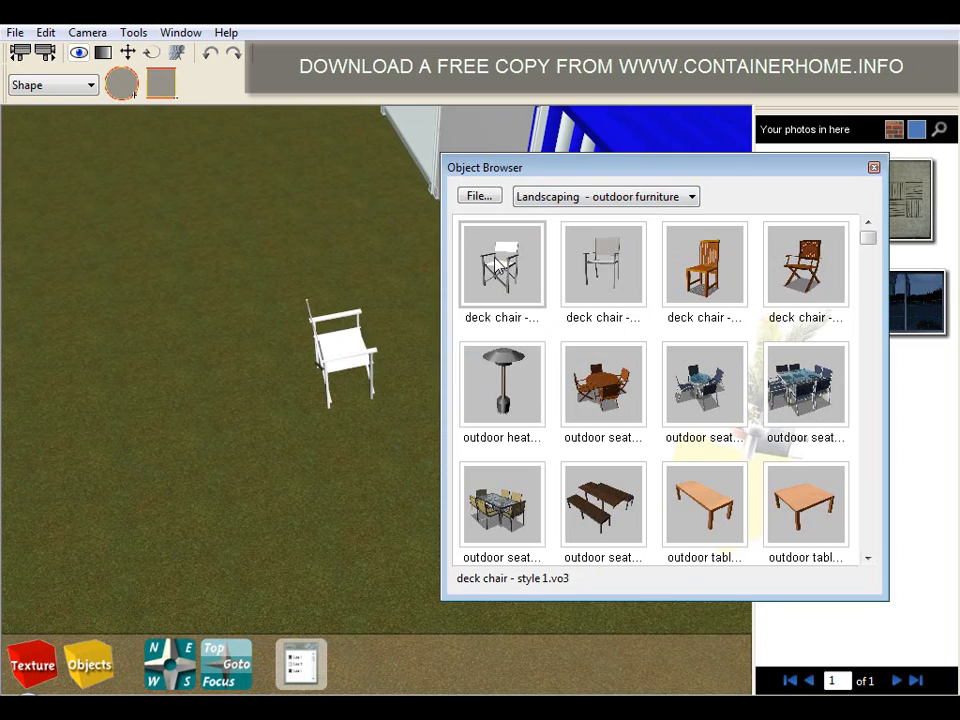
click(873, 167)
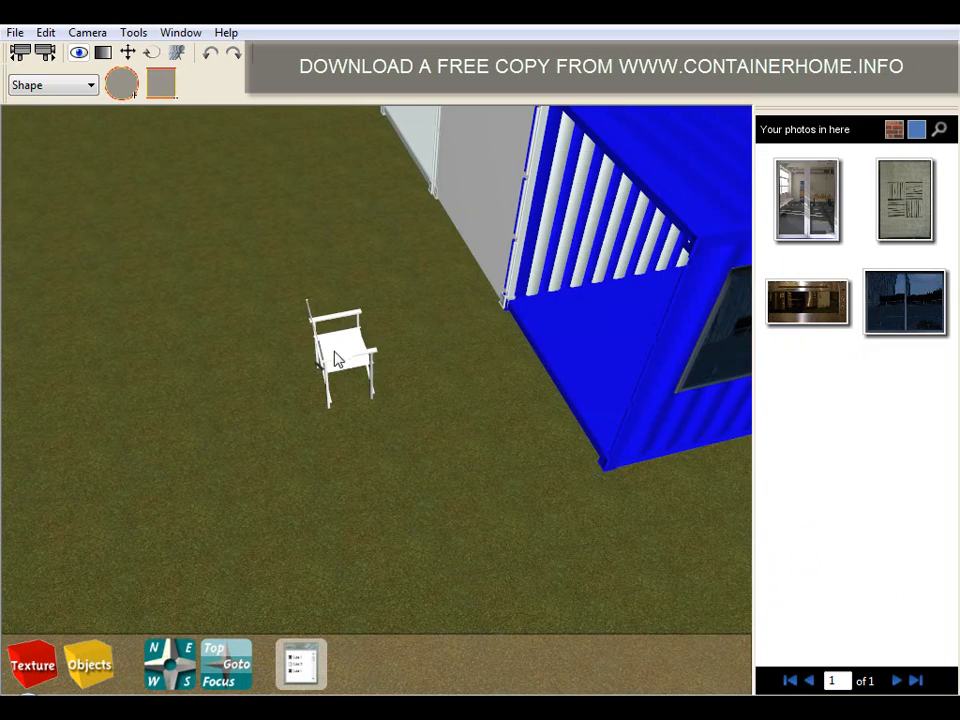